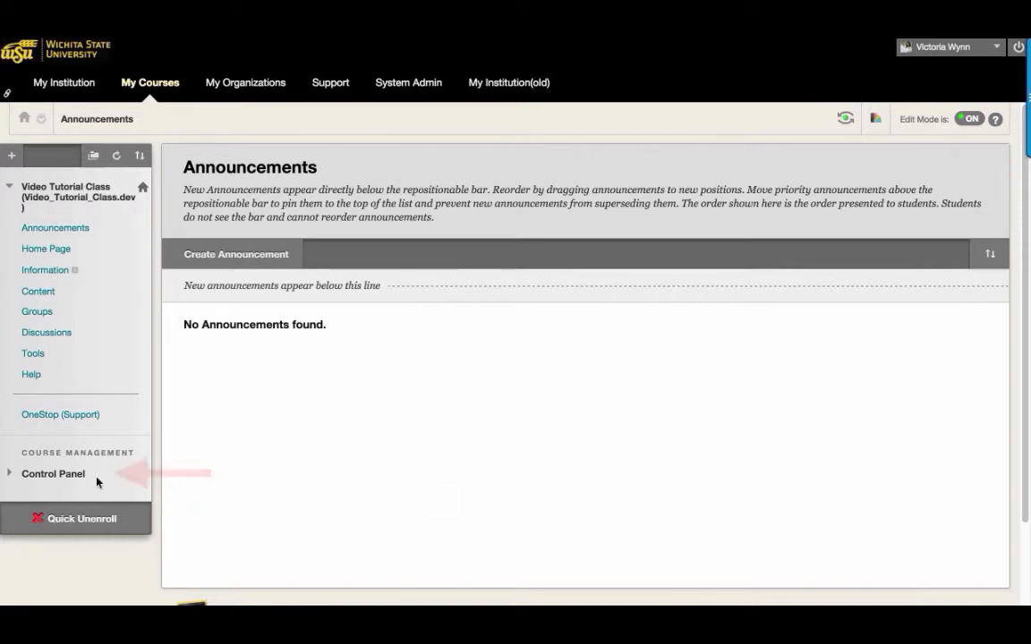
Go to Control Panel > Course Tools > Tests, Surveys, and Pools > Pools and choose Build Pool
click(53, 474)
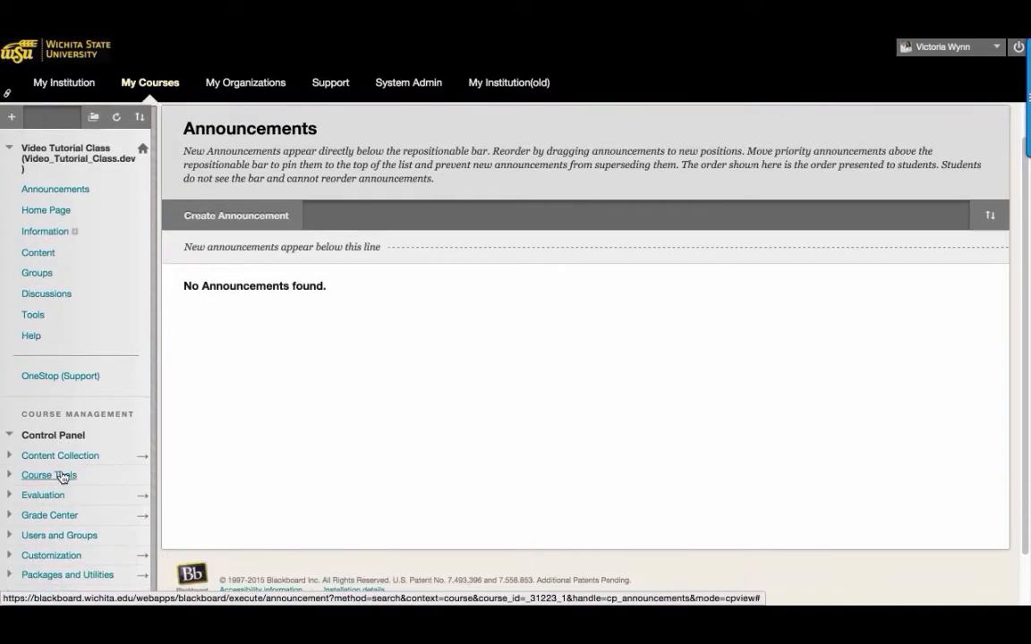
click(48, 475)
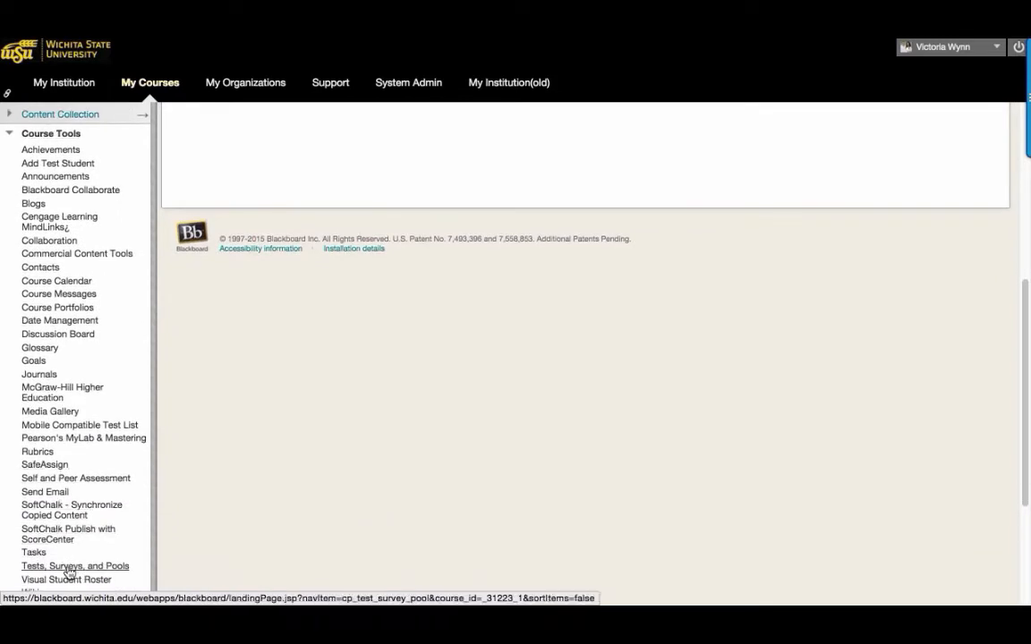
click(76, 566)
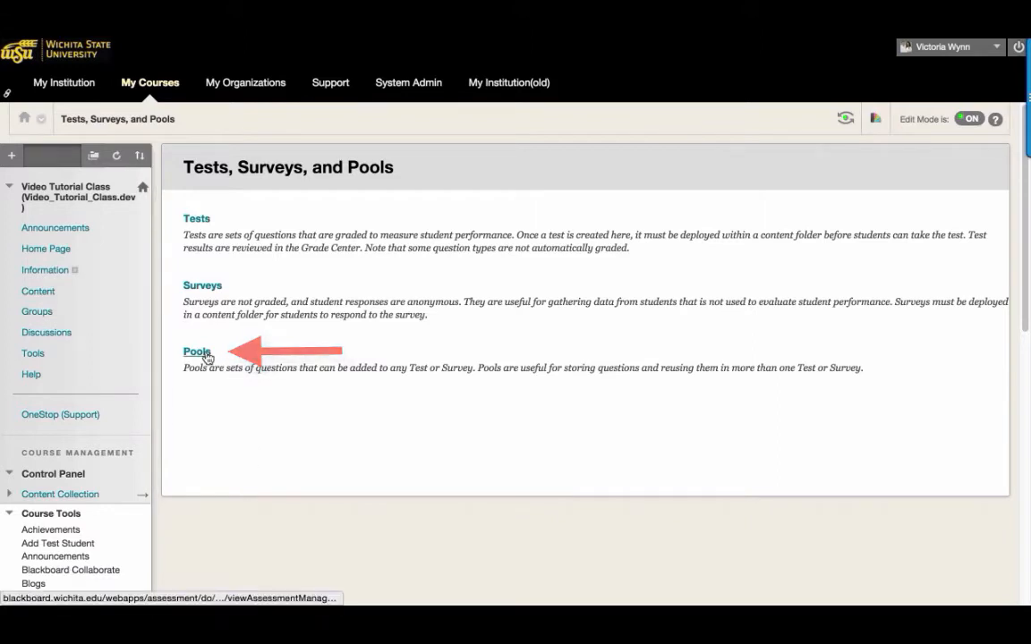
click(196, 352)
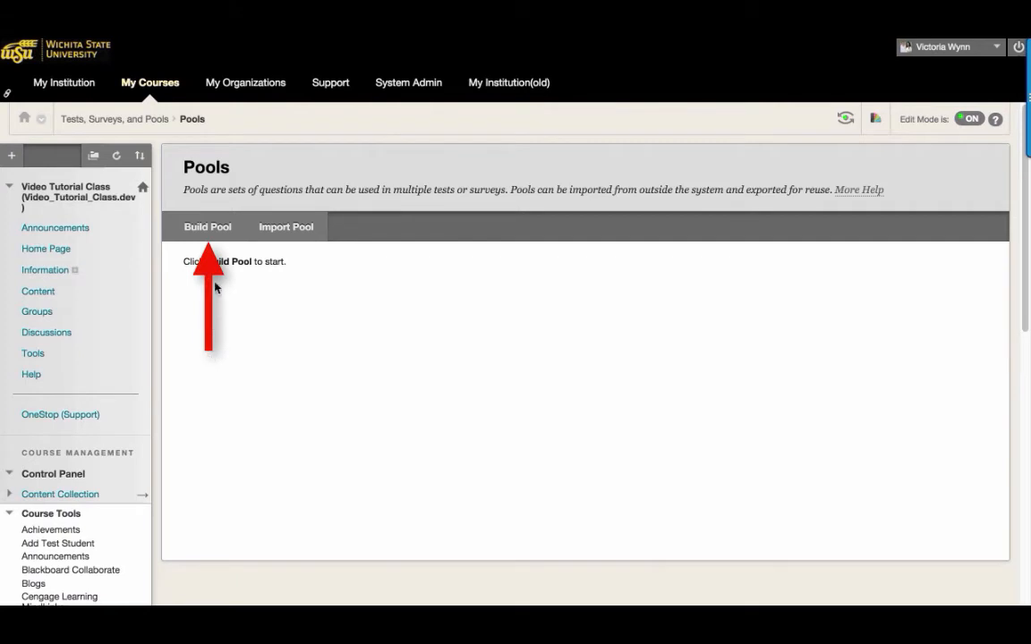
click(208, 226)
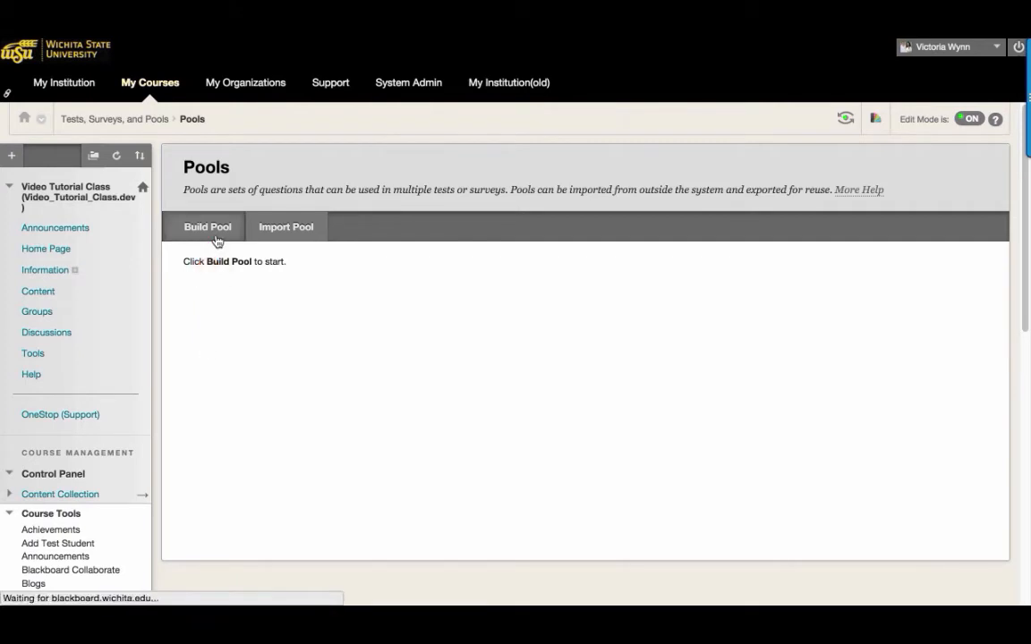
Name the new pool 'Example Pool', add a placeholder description, and submit it
click(206, 227)
text(Example Pool)
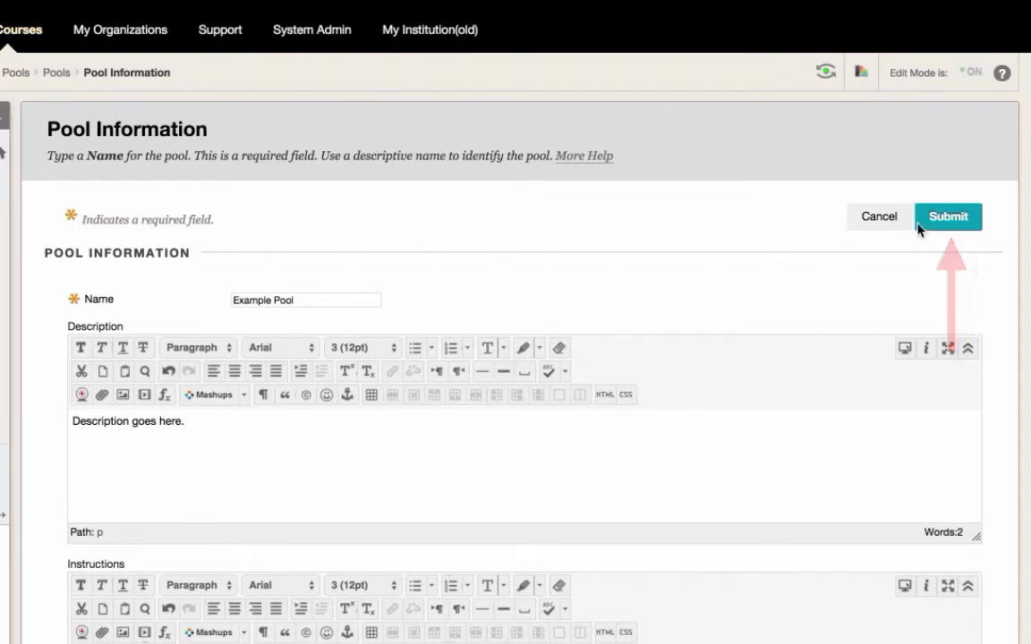
click(950, 217)
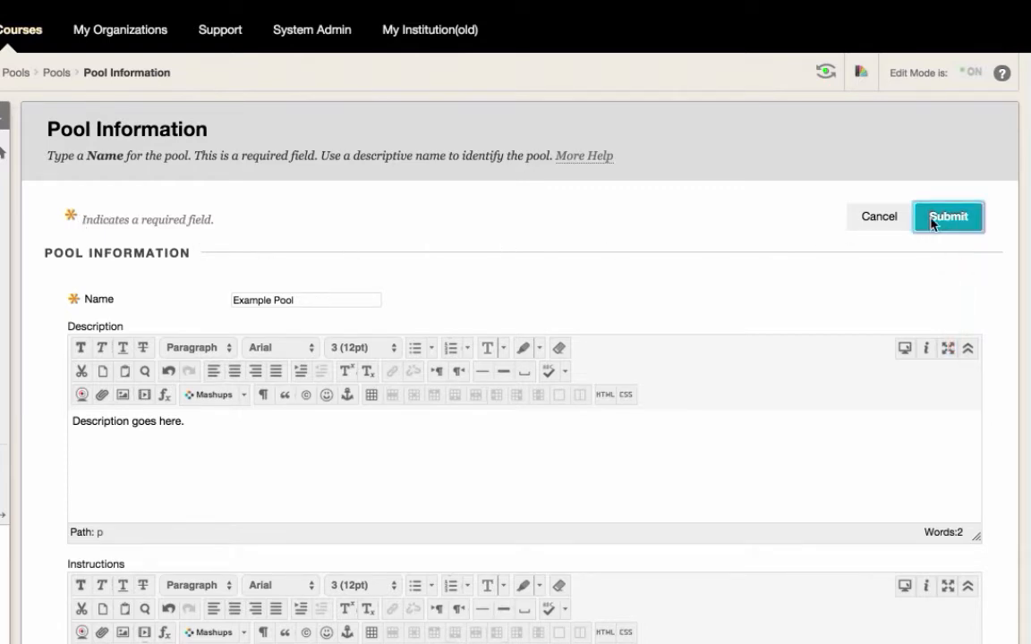
Create Example Pool and open its Find Questions search page
click(950, 215)
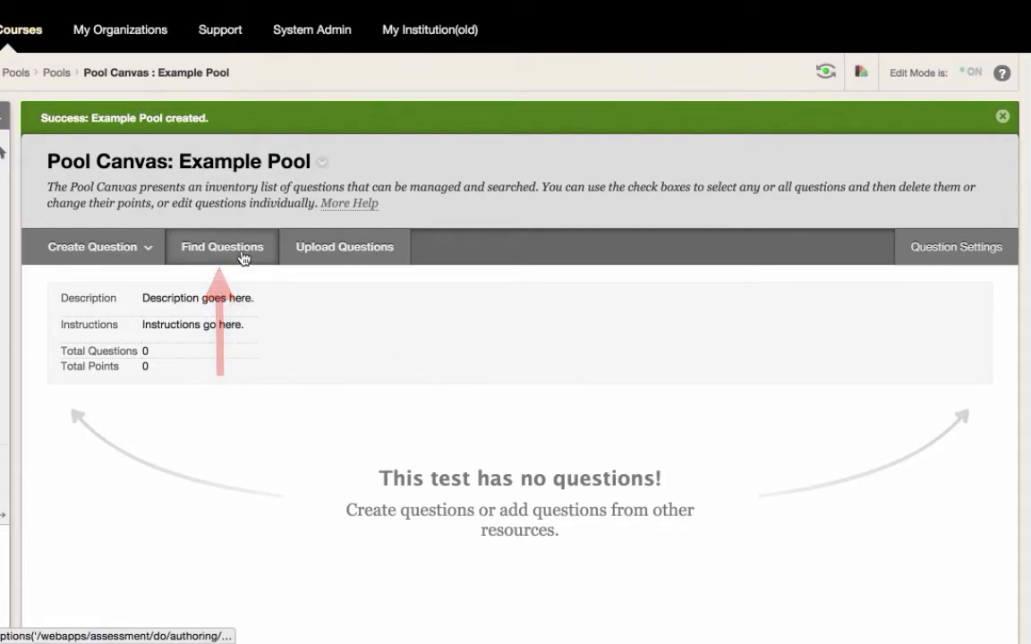
click(221, 247)
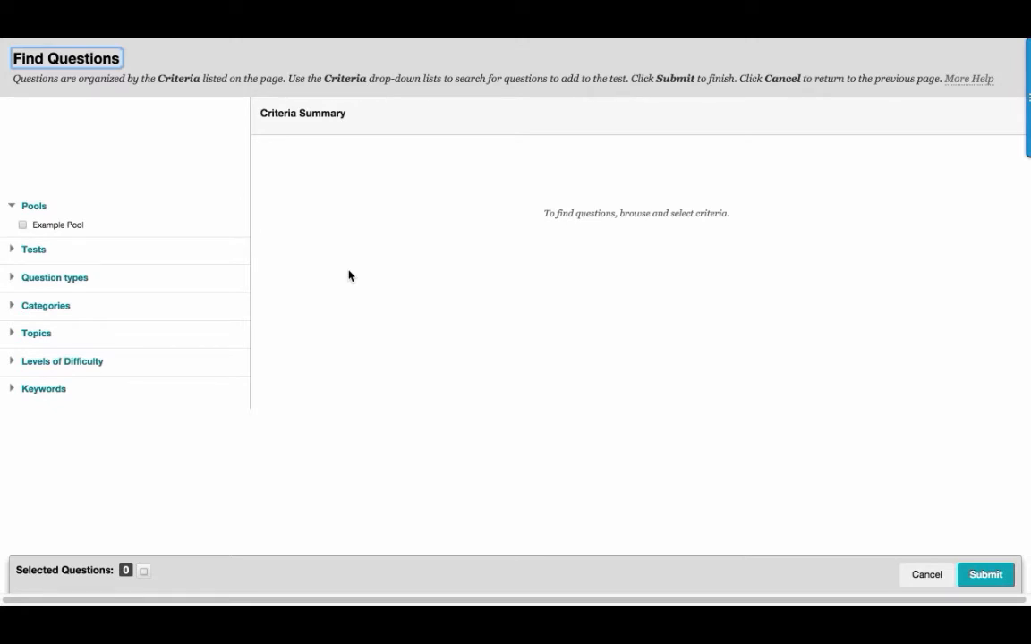
Filter the question search to Multiple Choice and submit with no questions chosen
click(54, 277)
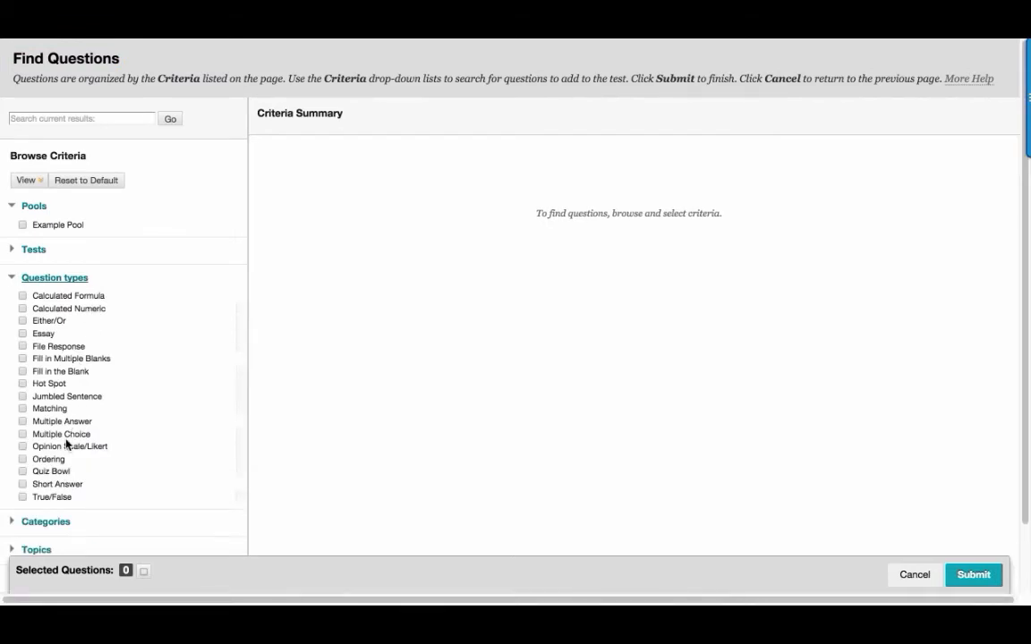
click(23, 434)
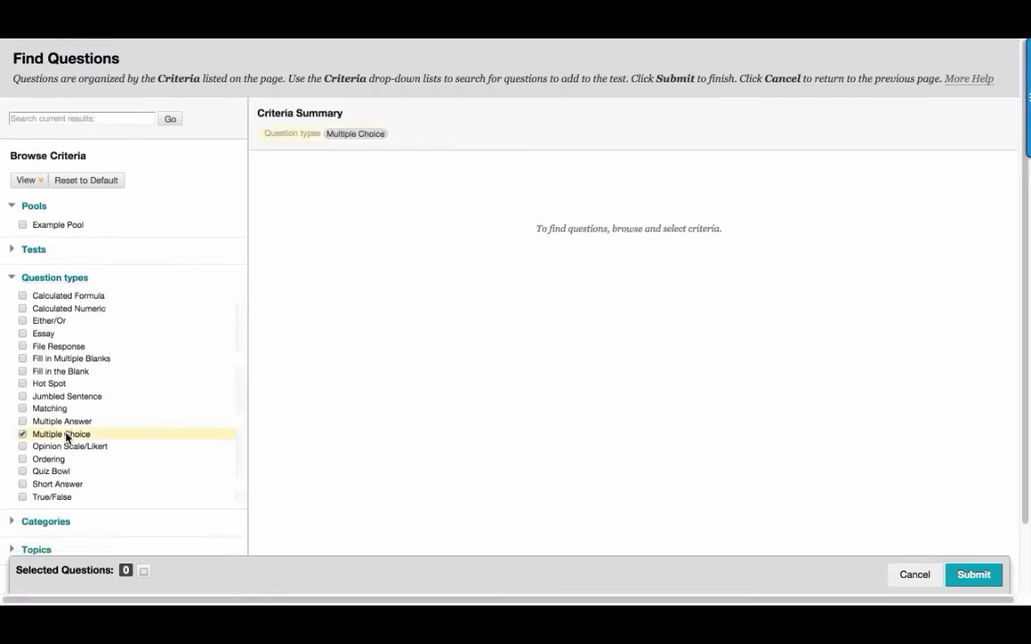
mouse_move(430, 437)
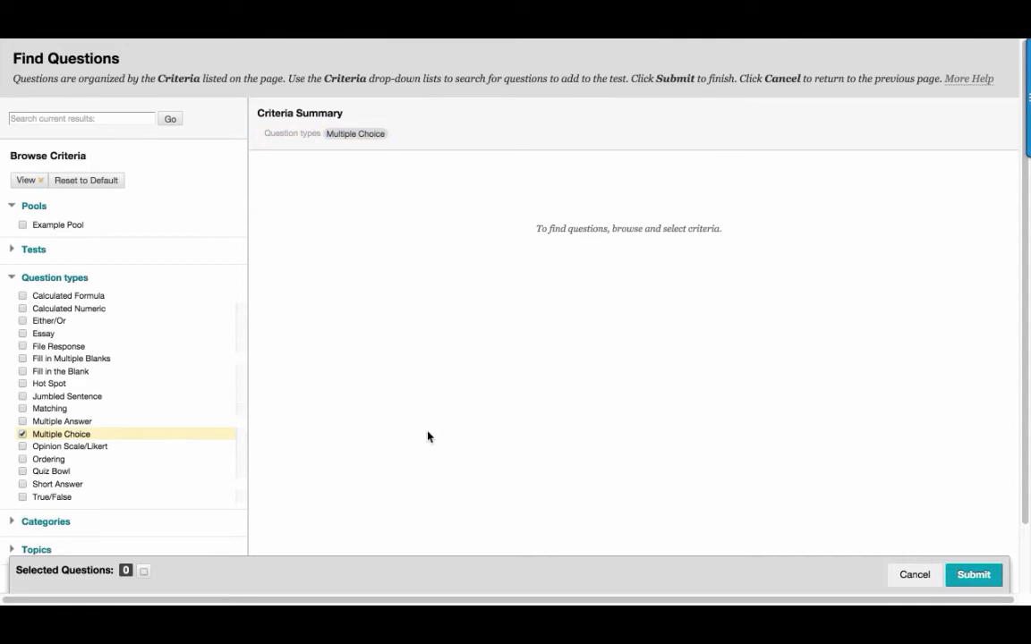
mouse_move(711, 454)
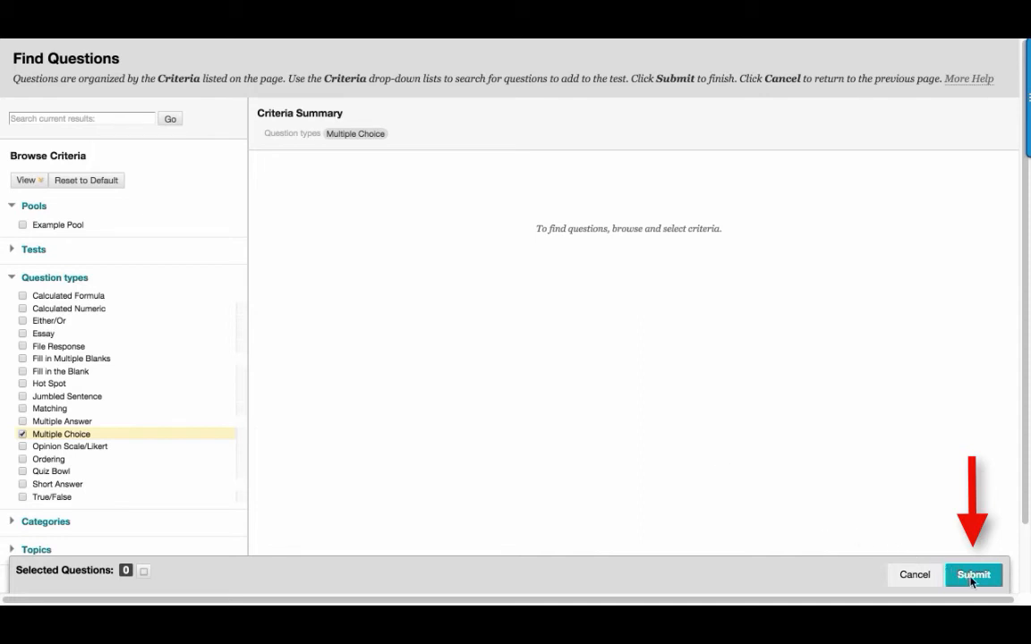
click(973, 576)
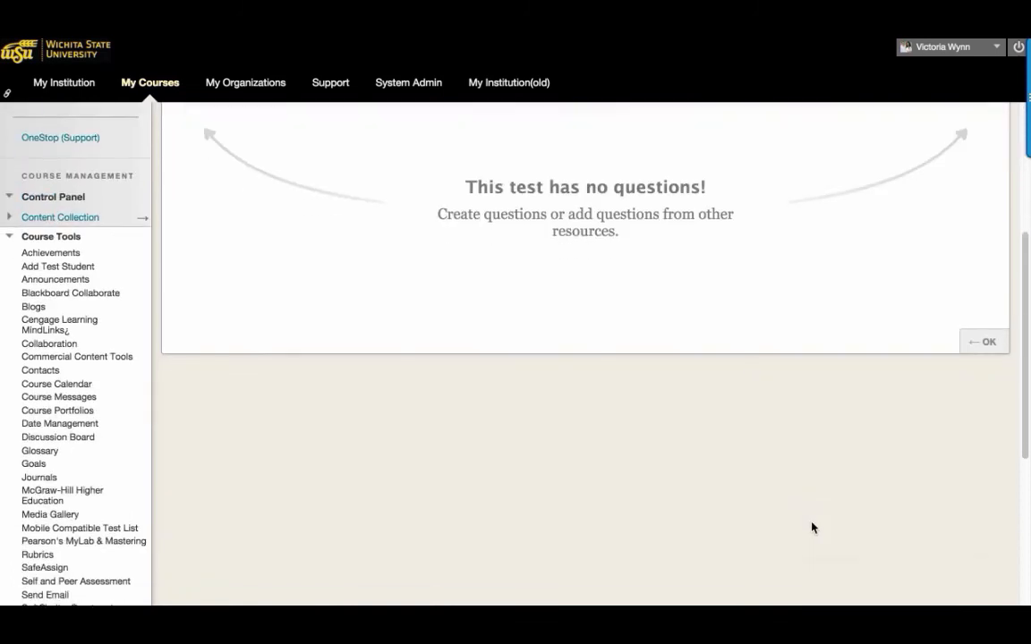
Confirm the empty Pool Canvas with OK, returning to the Pools list showing Example Pool
scroll(down, 3)
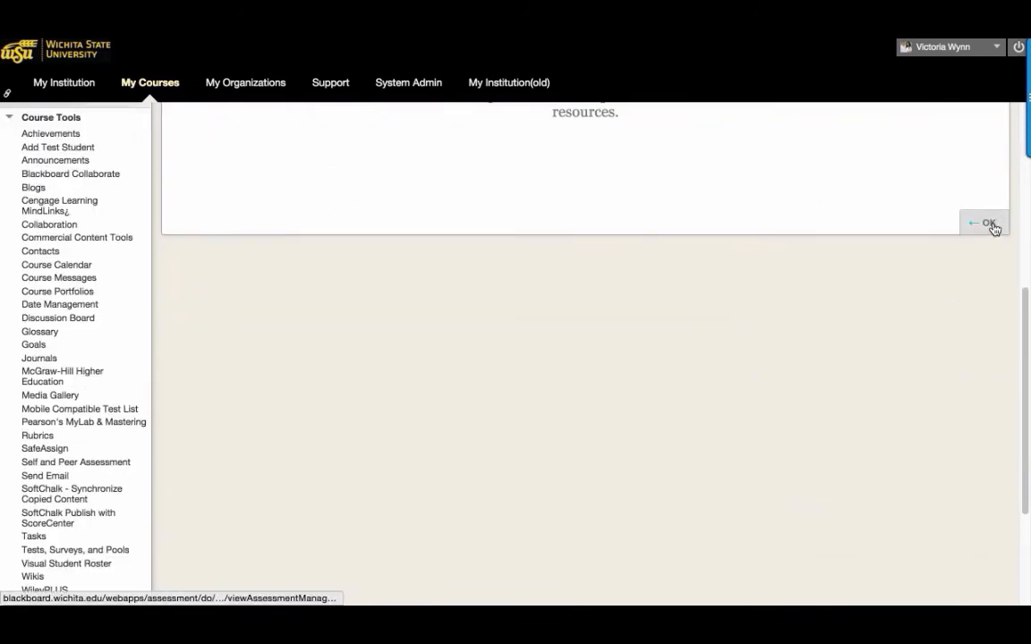
click(984, 221)
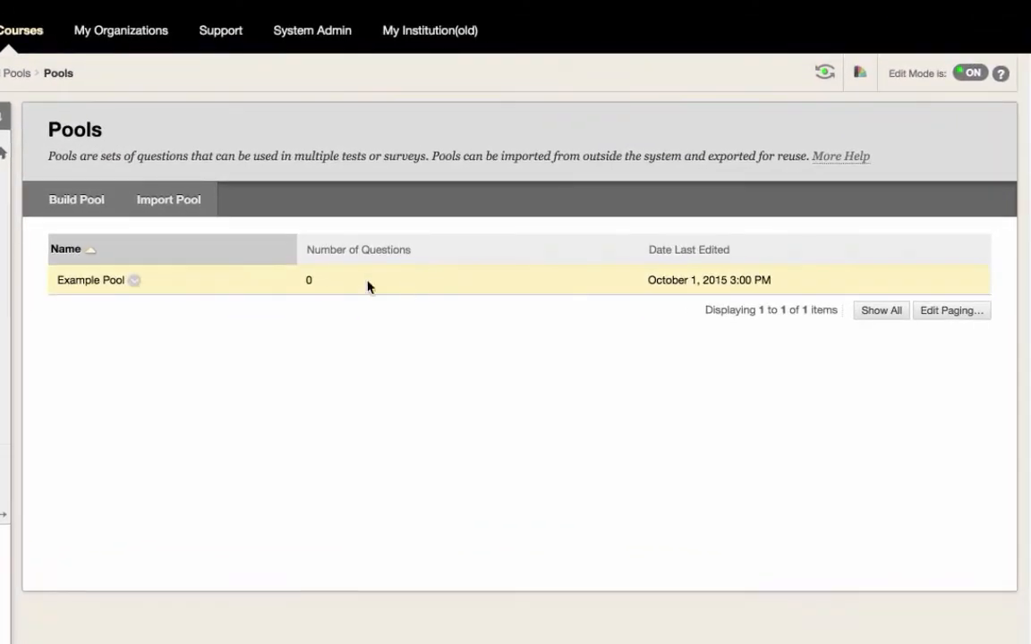
mouse_move(223, 281)
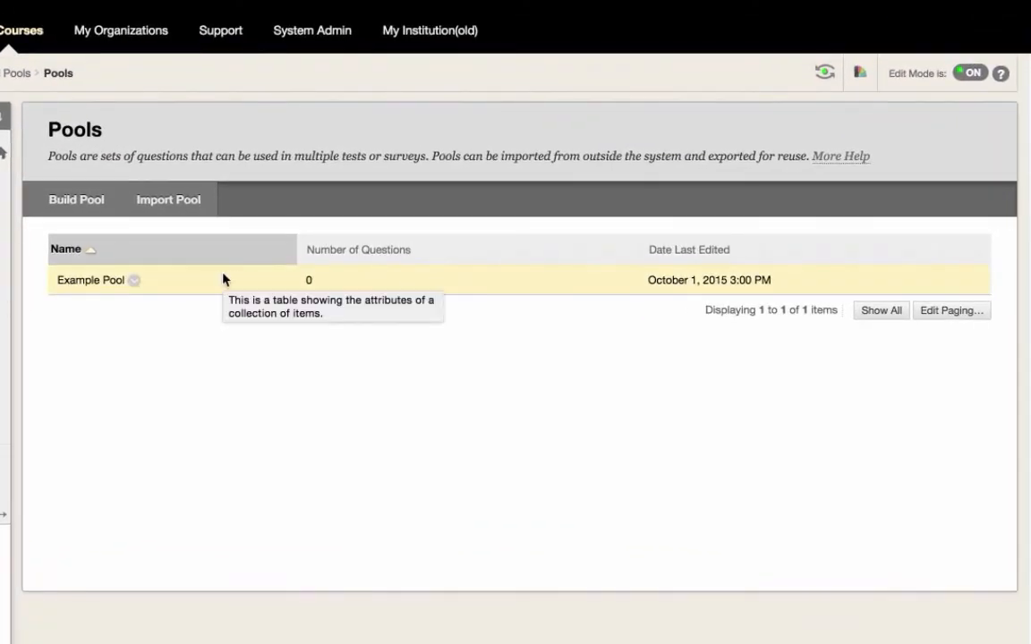